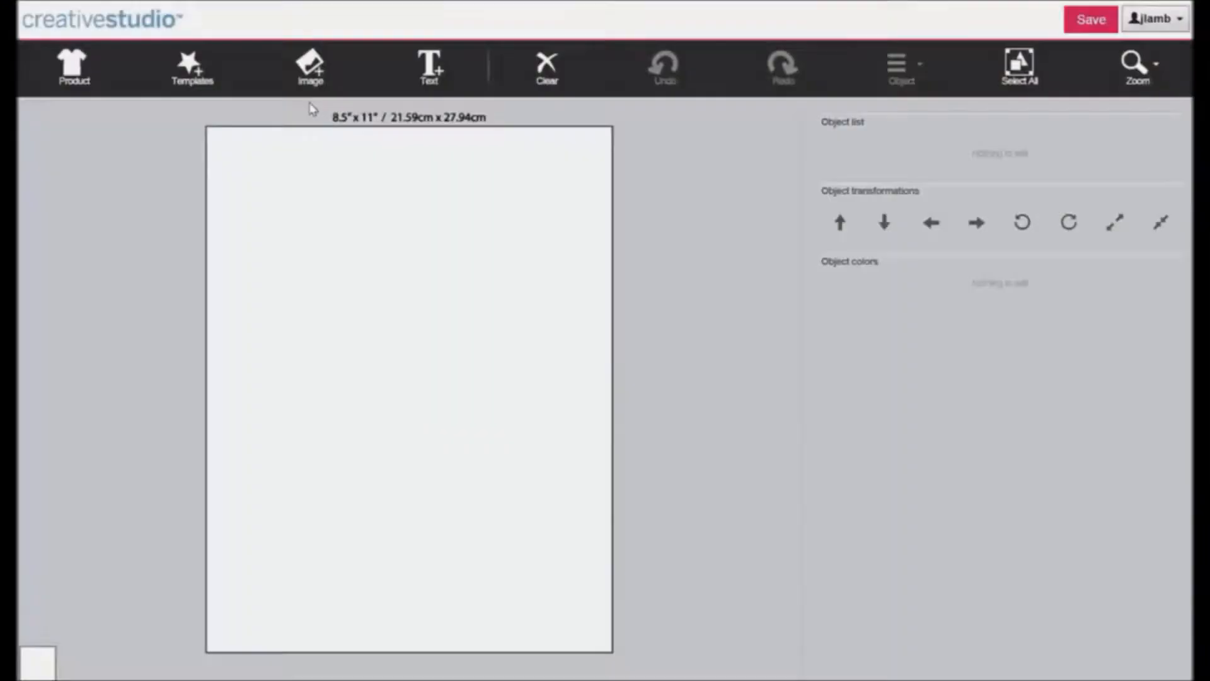
- Start a new image upload from the Image tool's Categories dialog
left_click(310, 68)
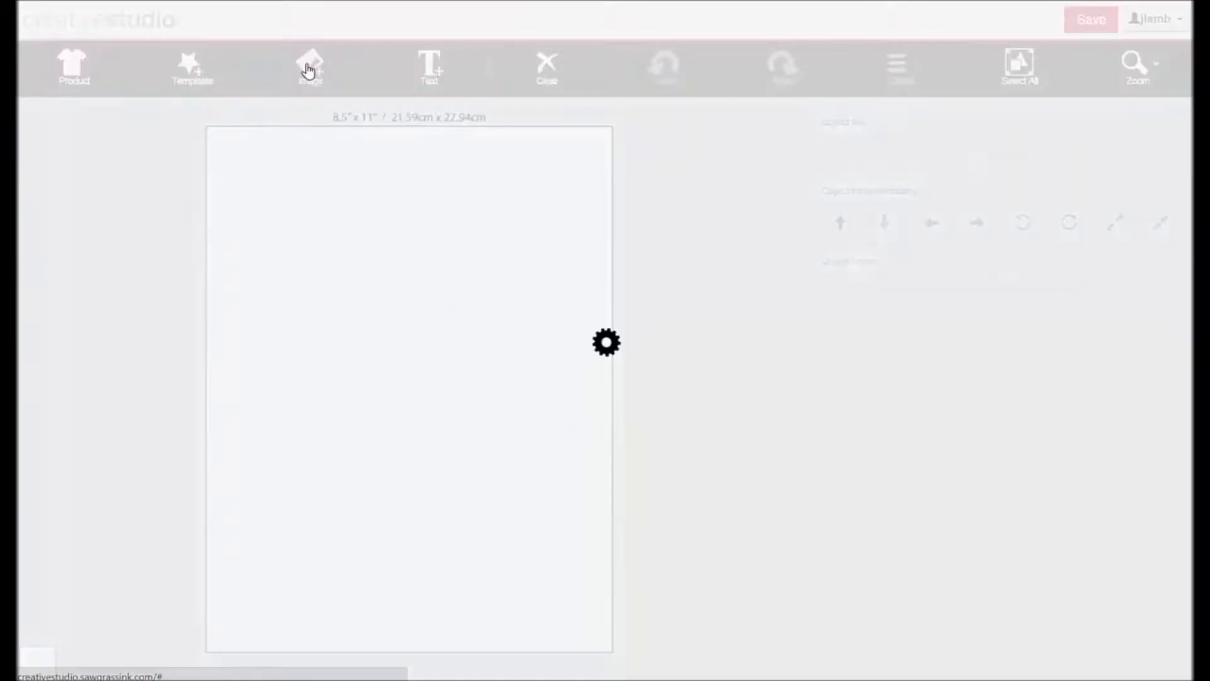
left_click(309, 68)
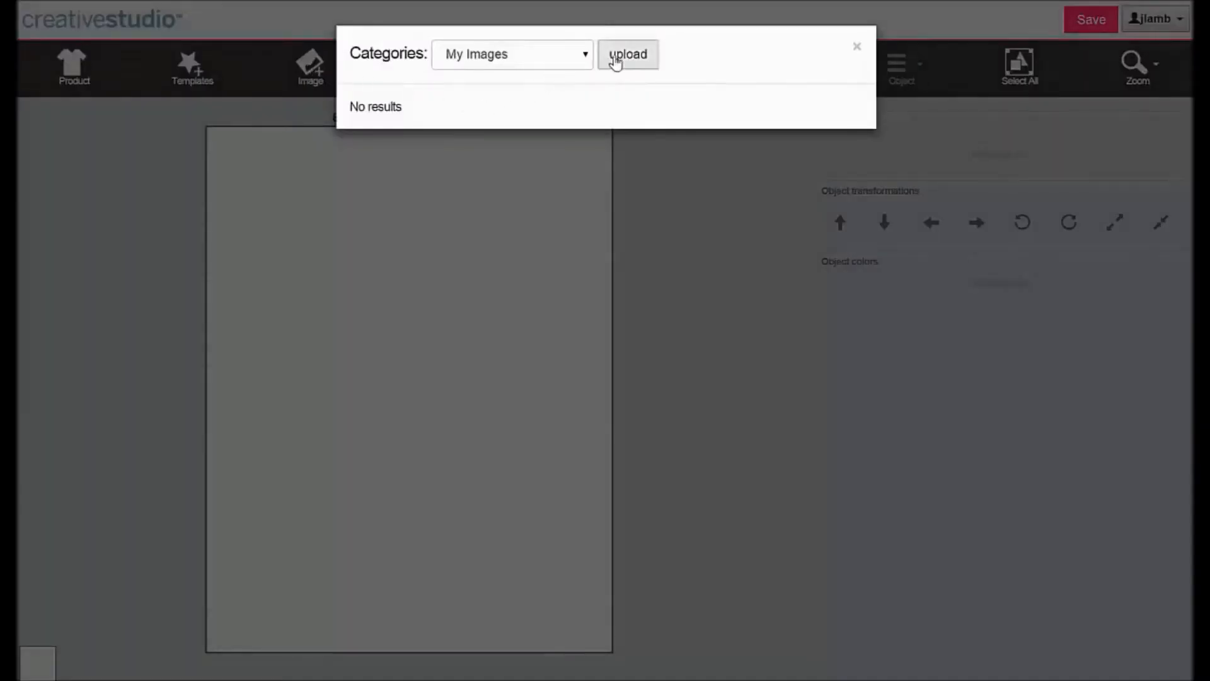
left_click(628, 54)
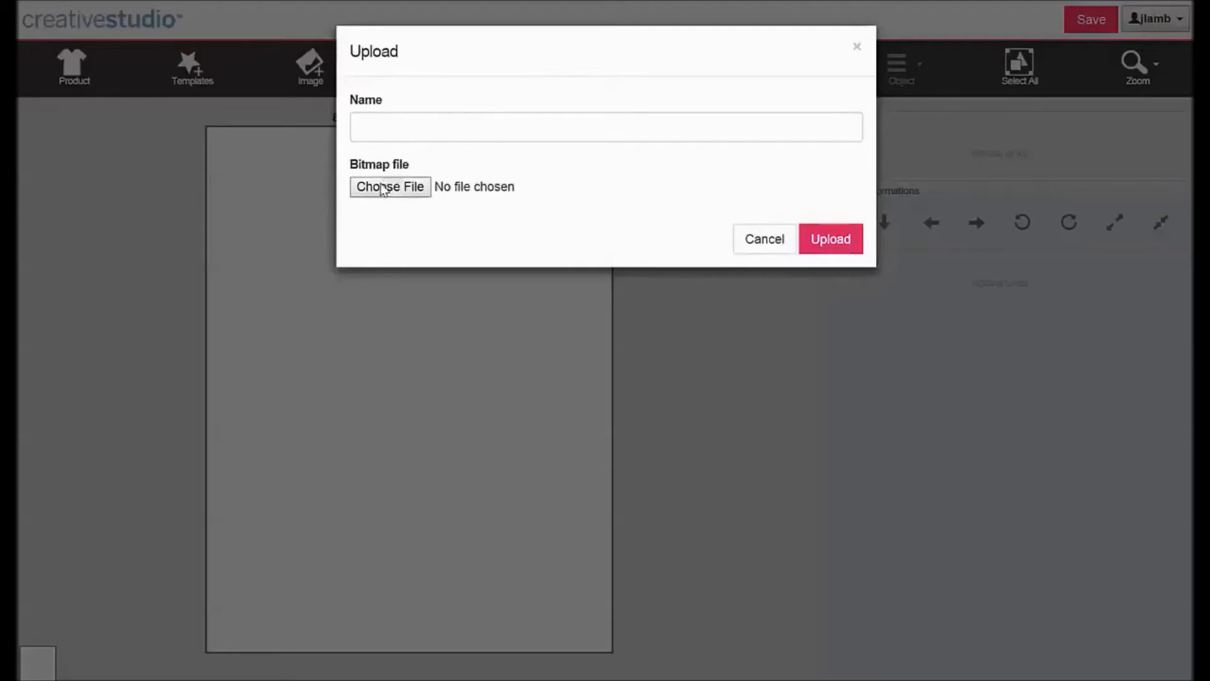
- Attach Dolphin.jpg from the Pictures folder as the bitmap file
left_click(389, 186)
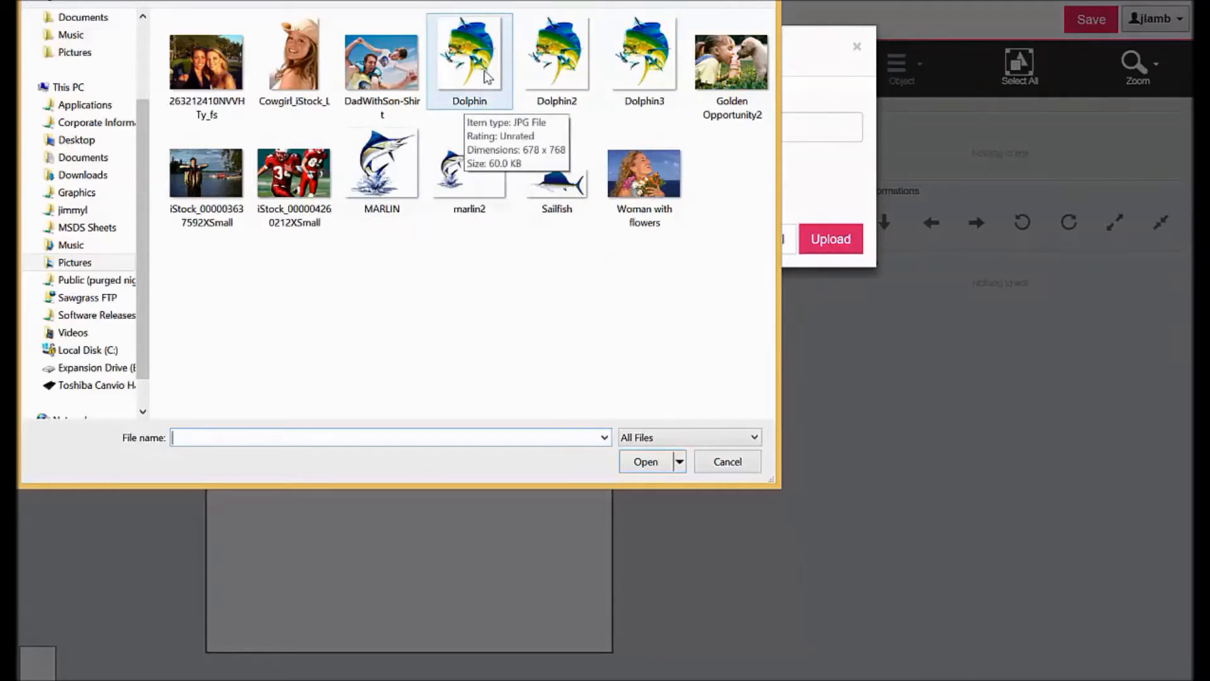
left_click(469, 61)
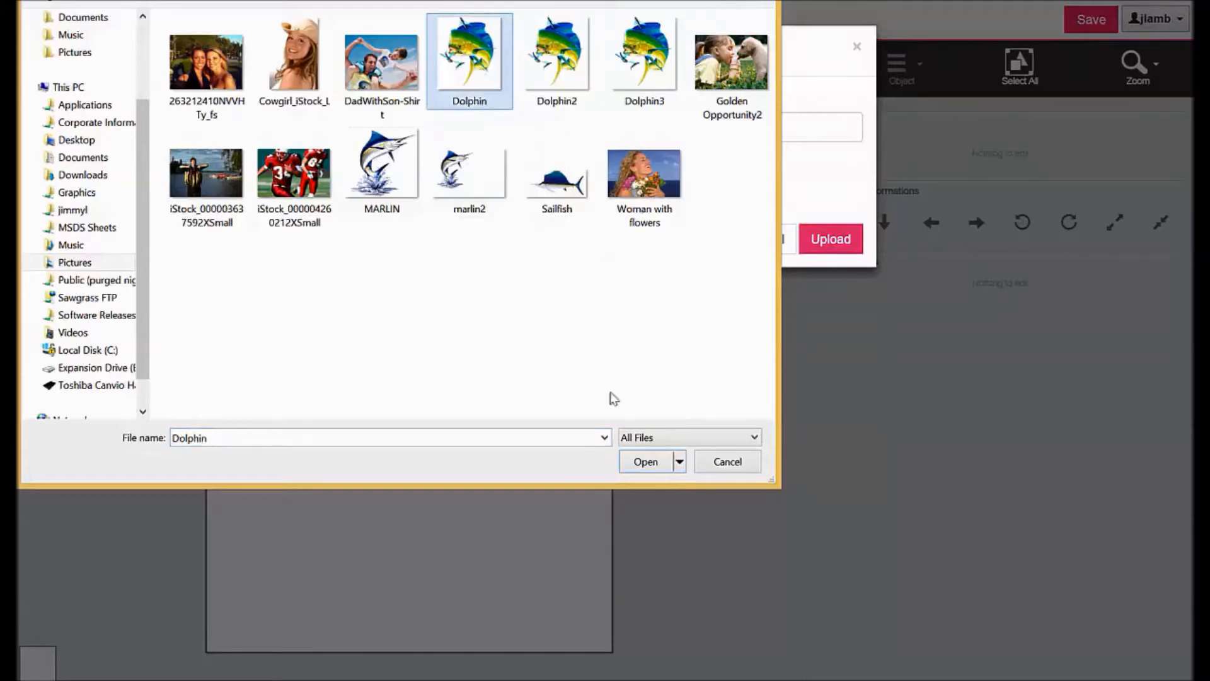
left_click(645, 461)
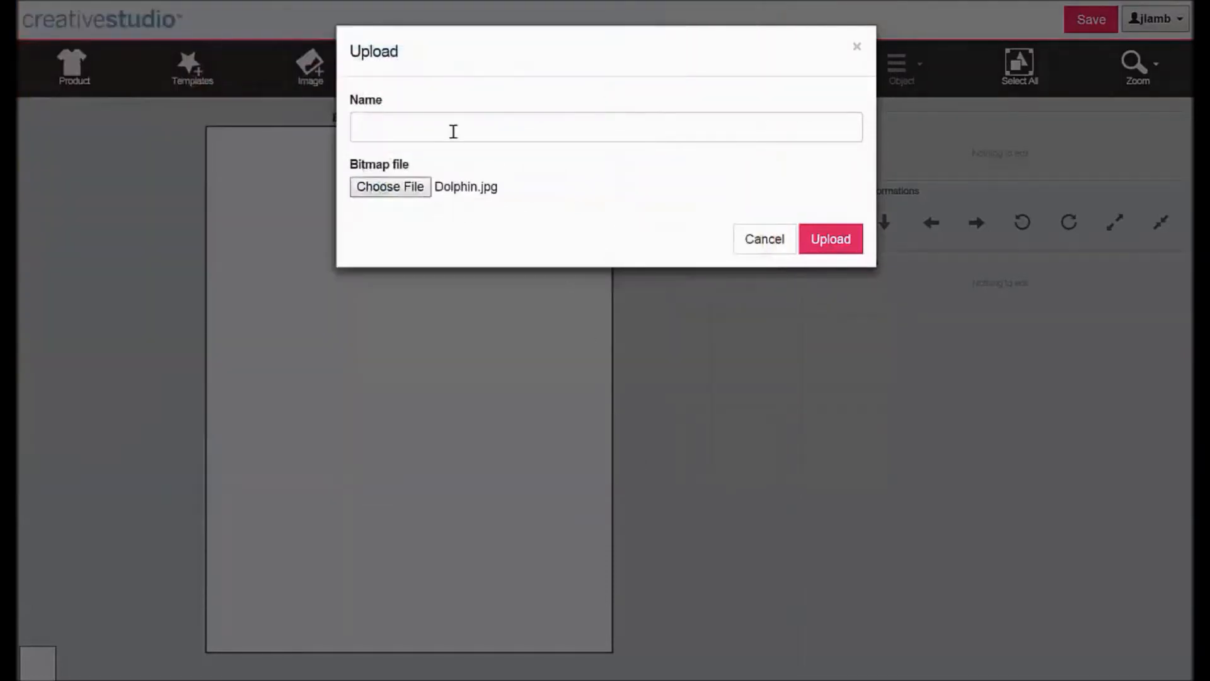
- Name the image Dolphin and upload it to the My Images library
left_click(606, 127)
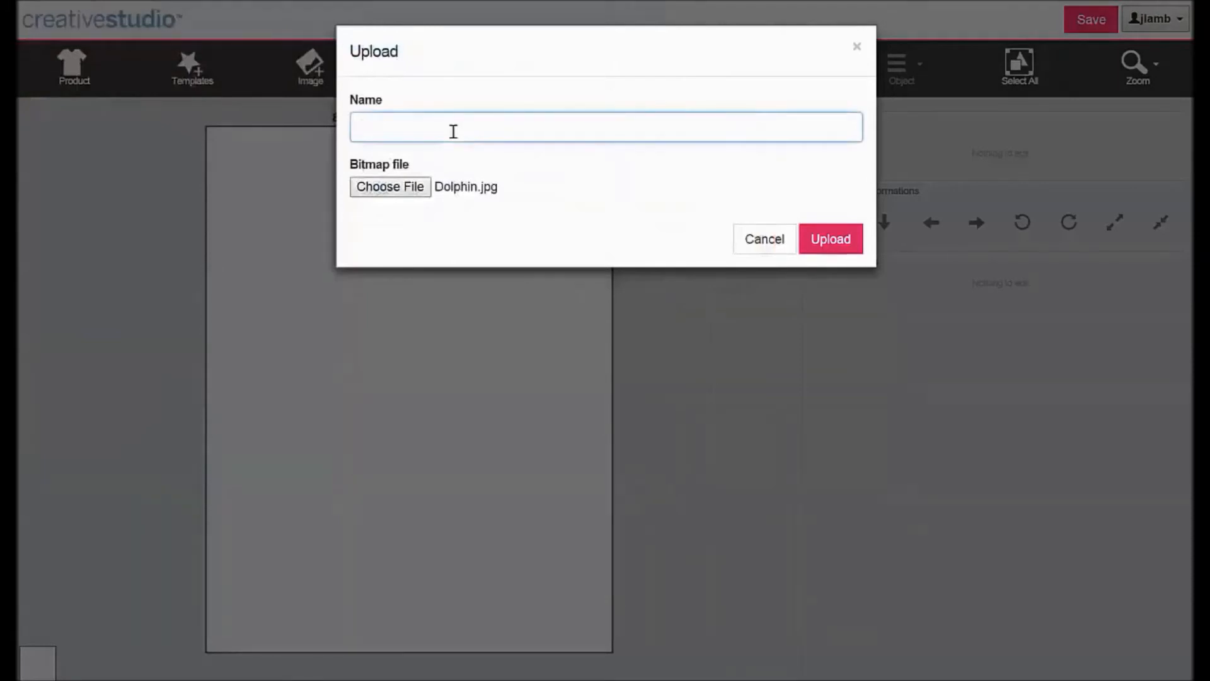
type("Dolphin")
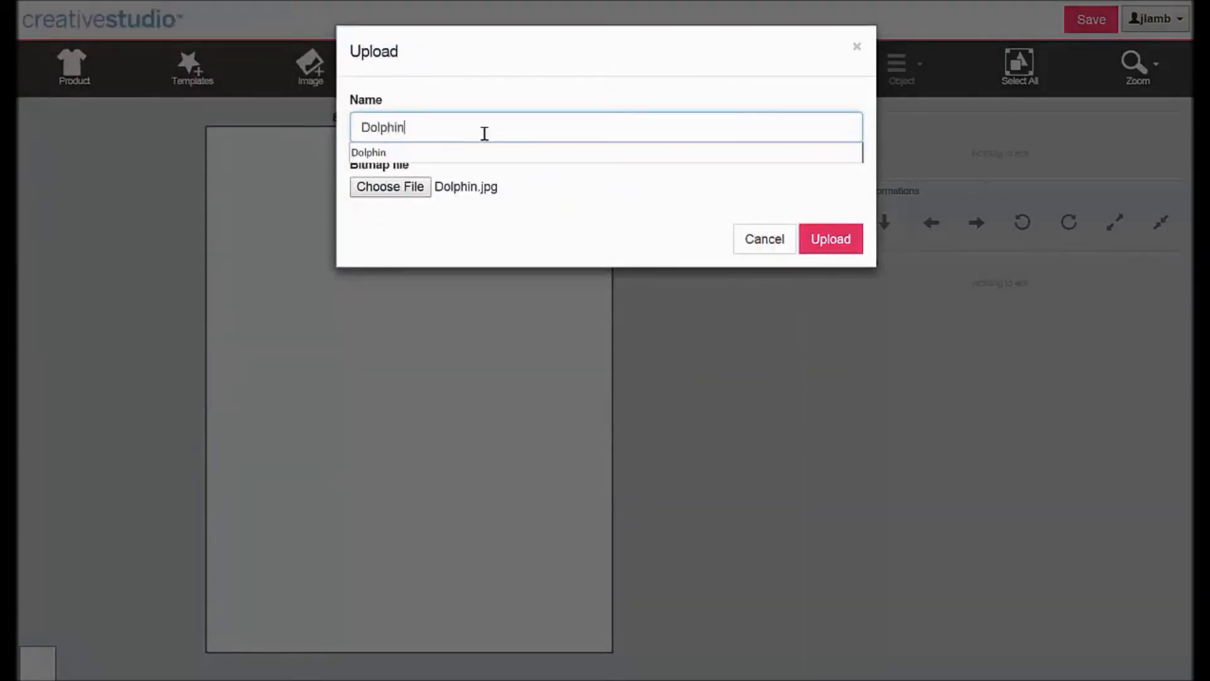
left_click(830, 238)
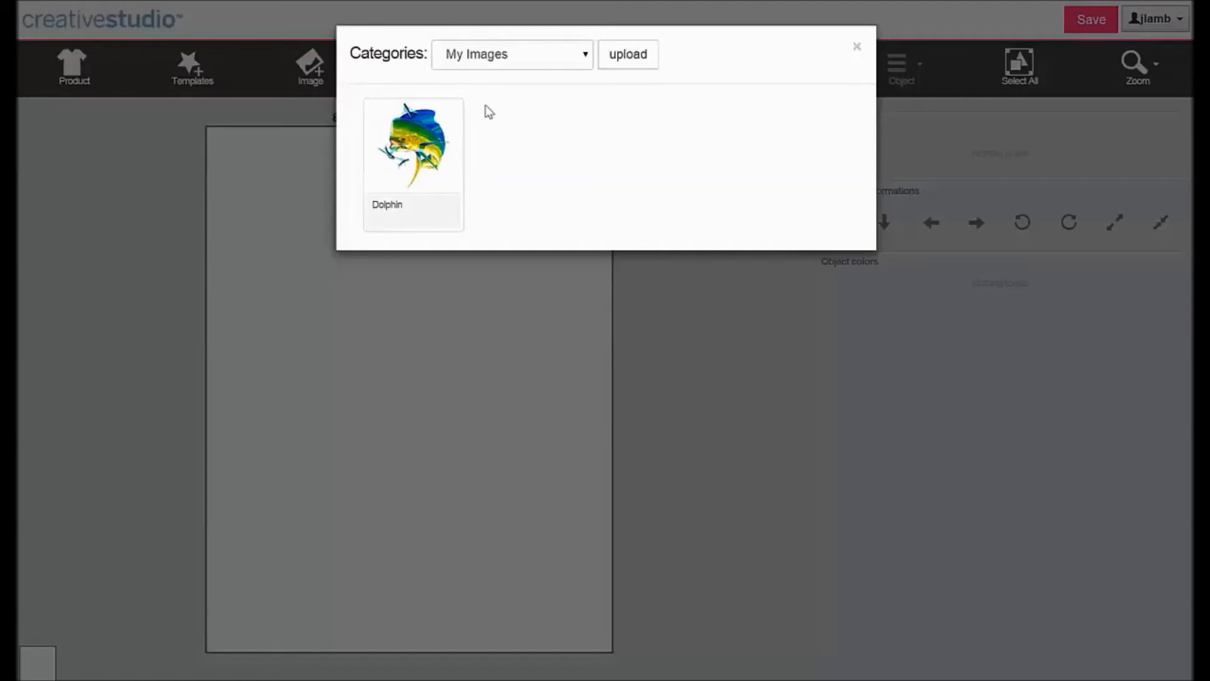
mouse_move(483, 82)
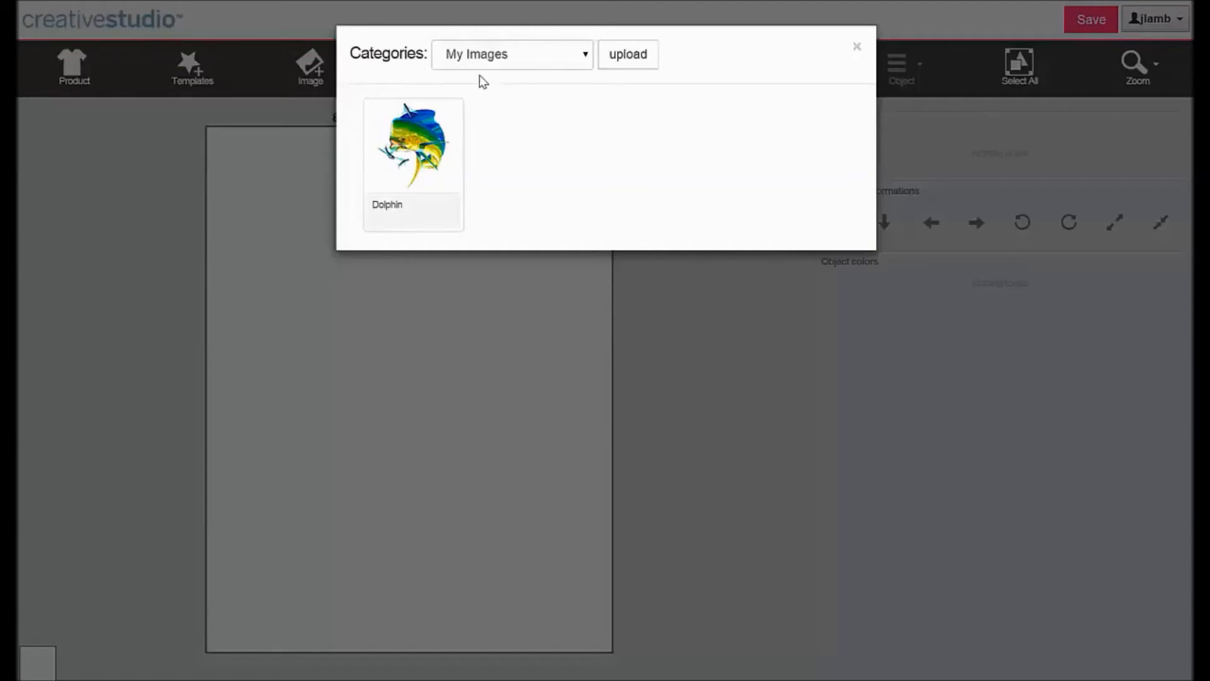
- Add the Dolphin thumbnail from My Images onto the design canvas
left_click(413, 146)
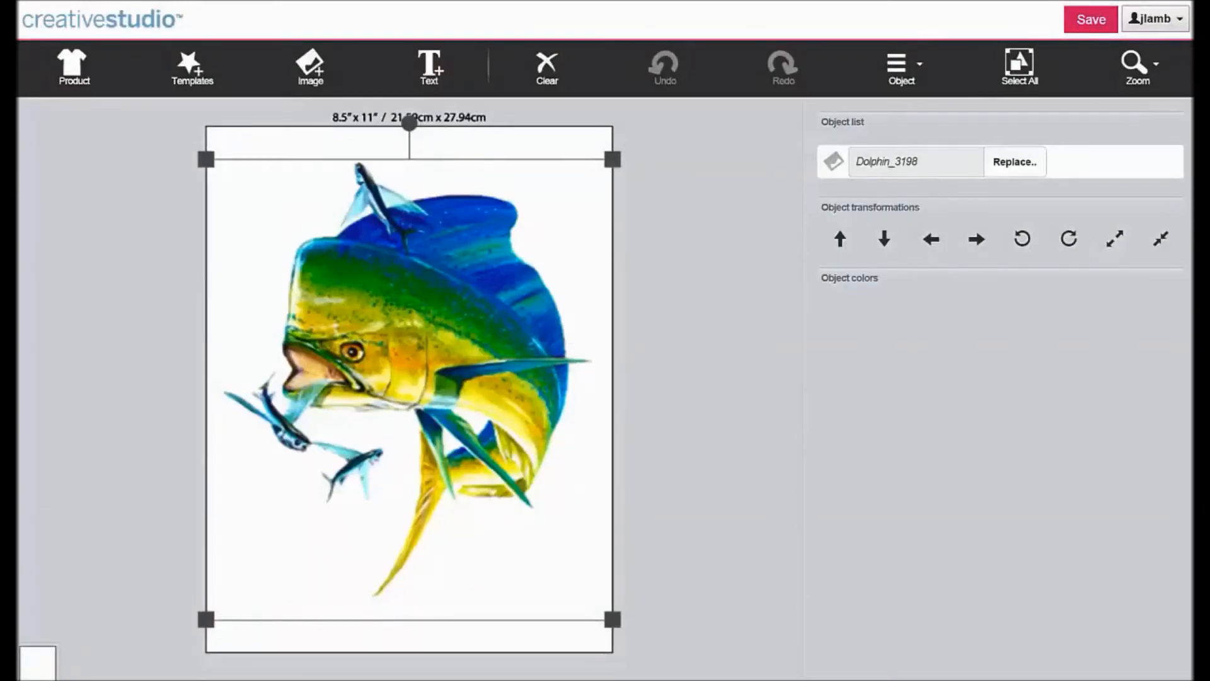
mouse_move(697, 188)
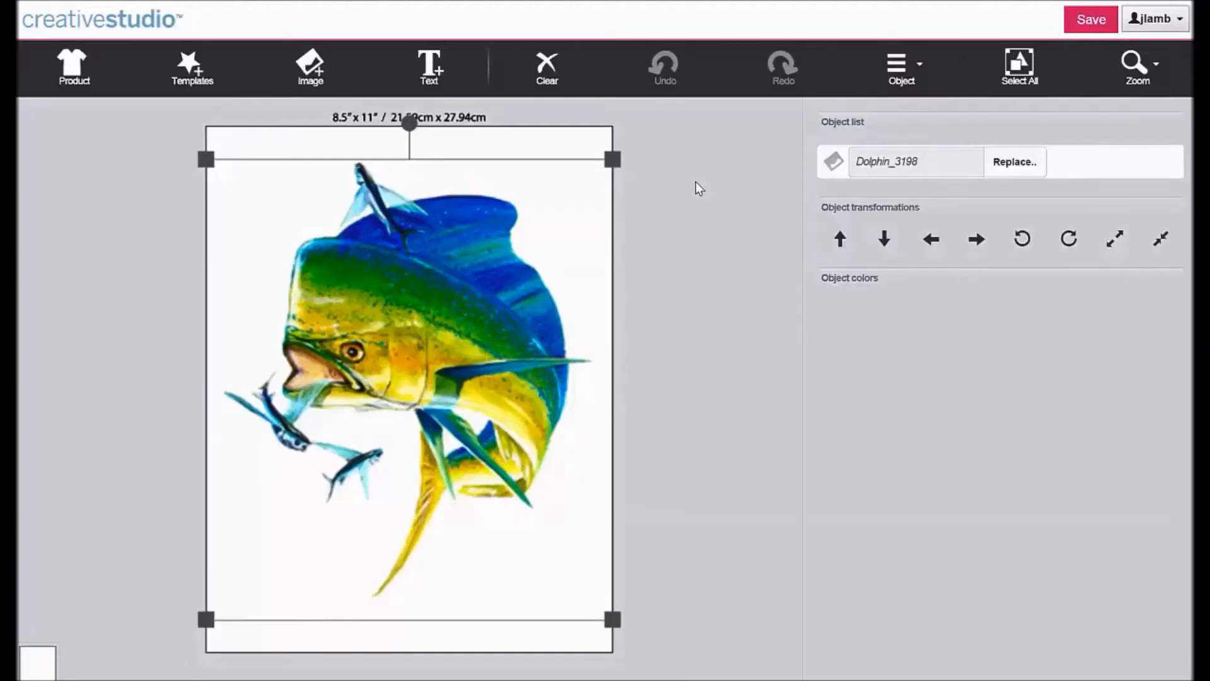
left_click(1154, 19)
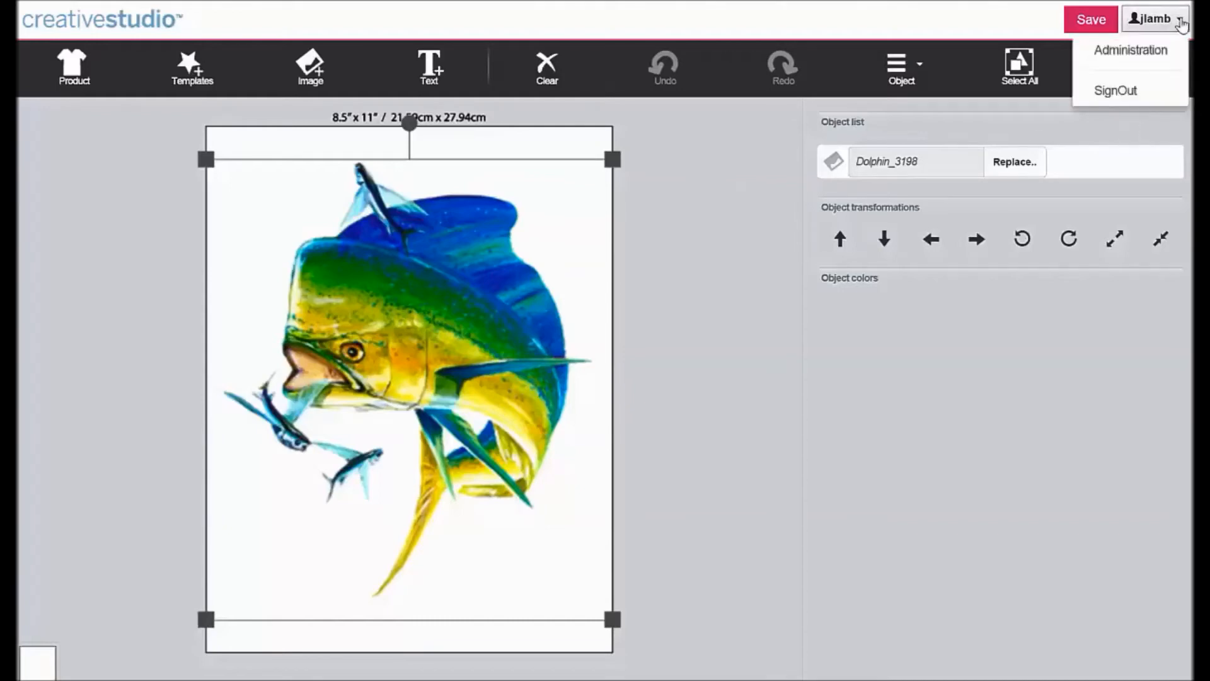
mouse_move(1129, 51)
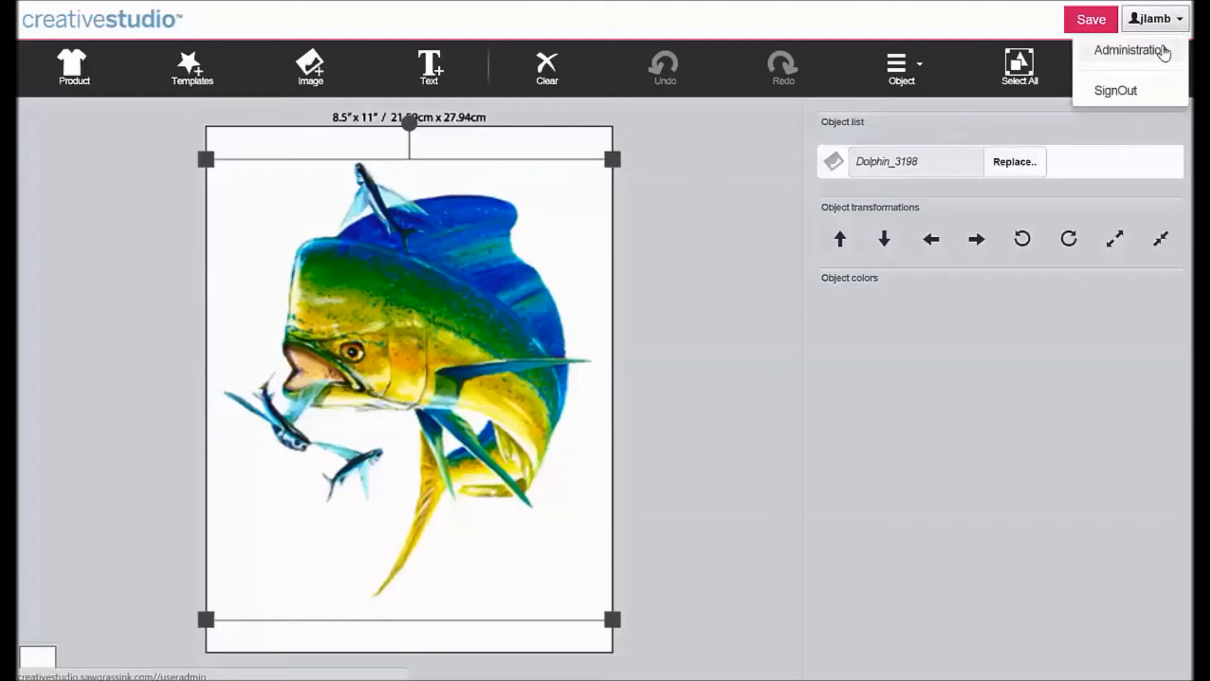
- Go to Administration and show the My Images list with the Dolphin entry
left_click(1132, 50)
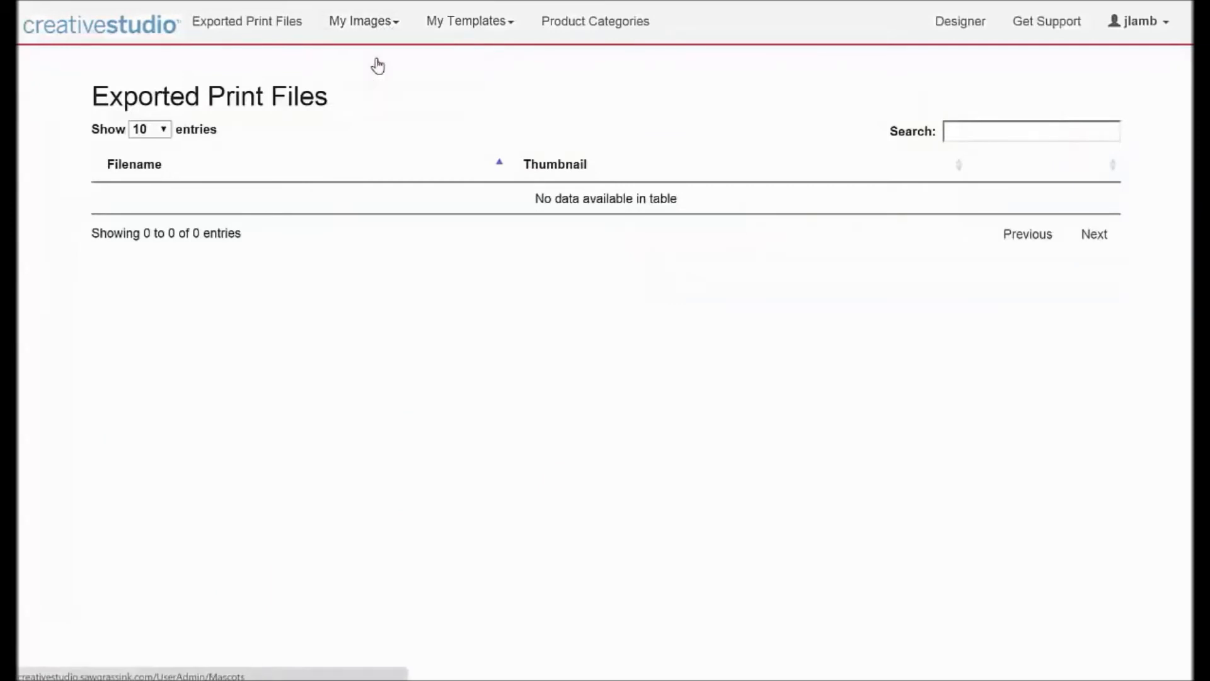
left_click(361, 21)
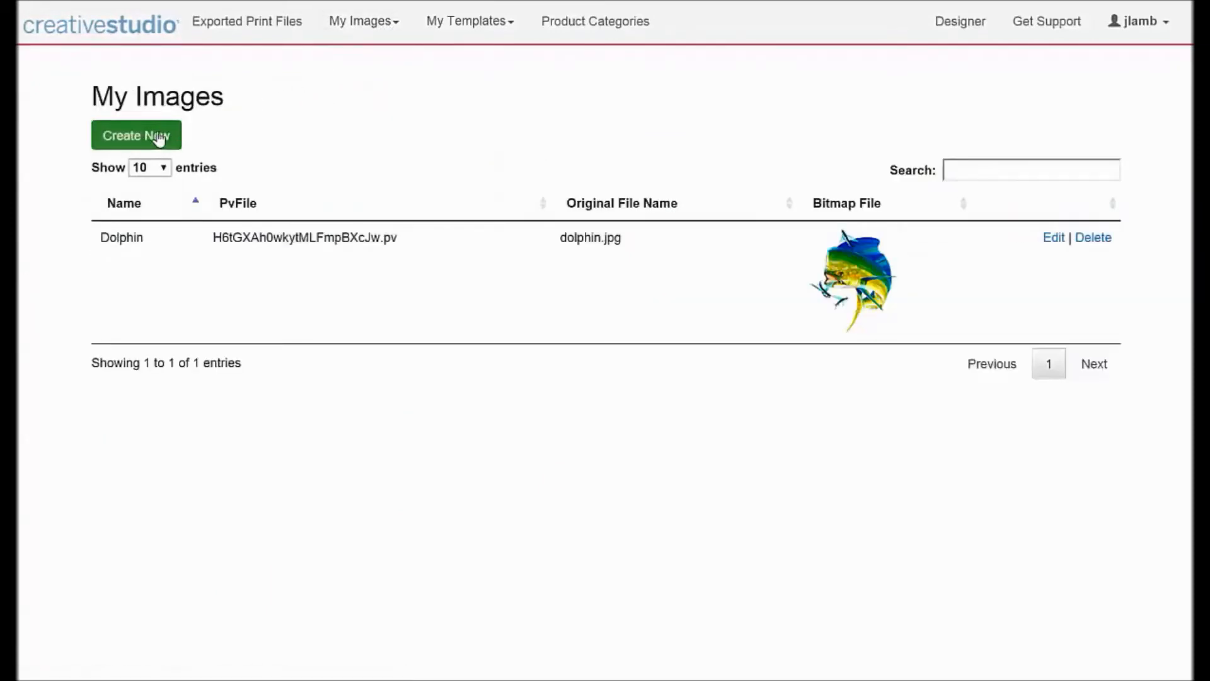
- Create a new My Images entry with MARLIN.jpg attached as its bitmap
left_click(136, 135)
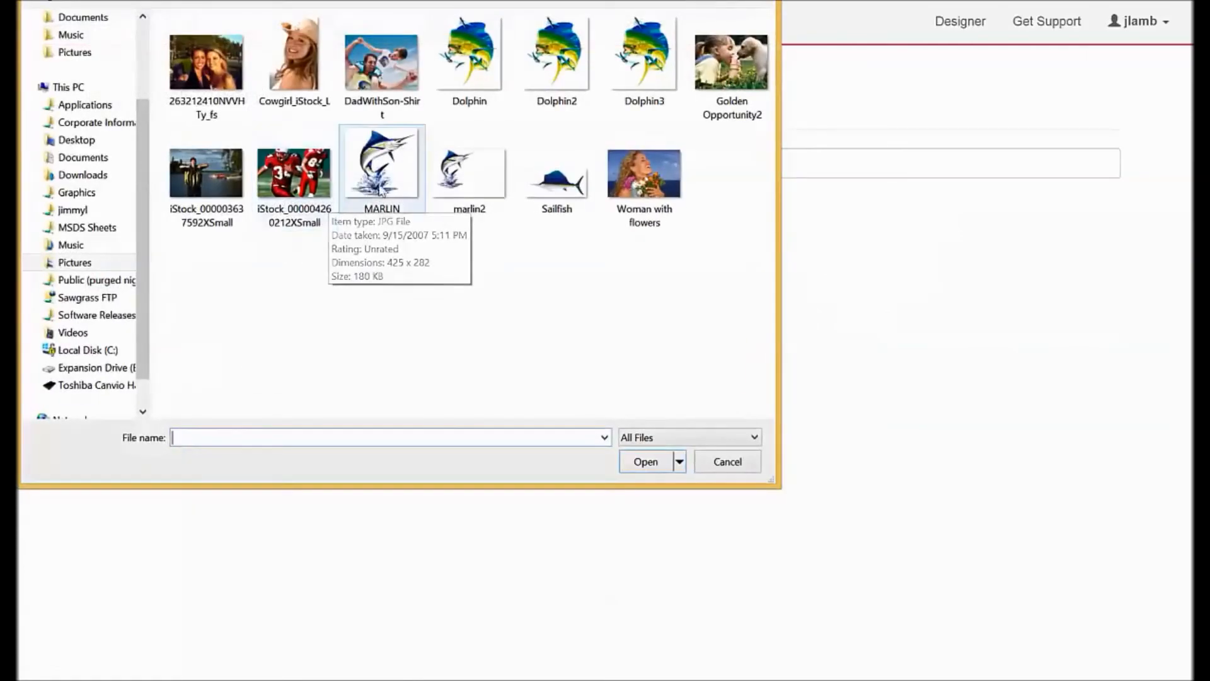
mouse_move(453, 171)
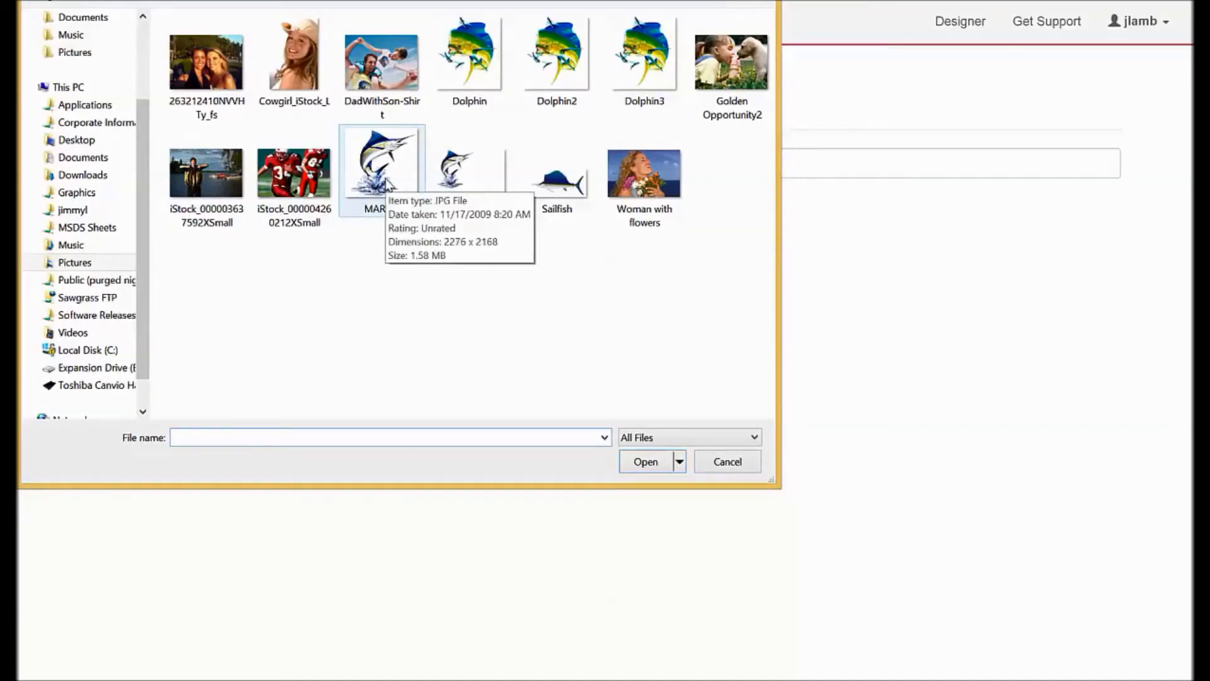
left_click(380, 170)
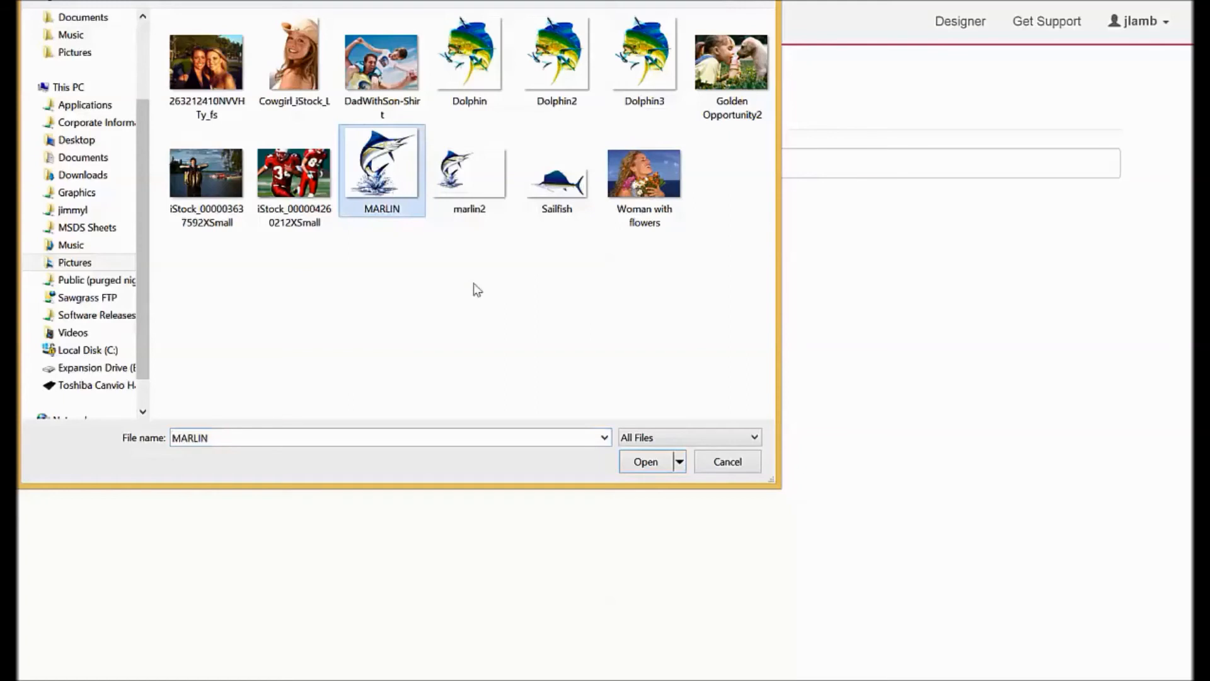
left_click(646, 462)
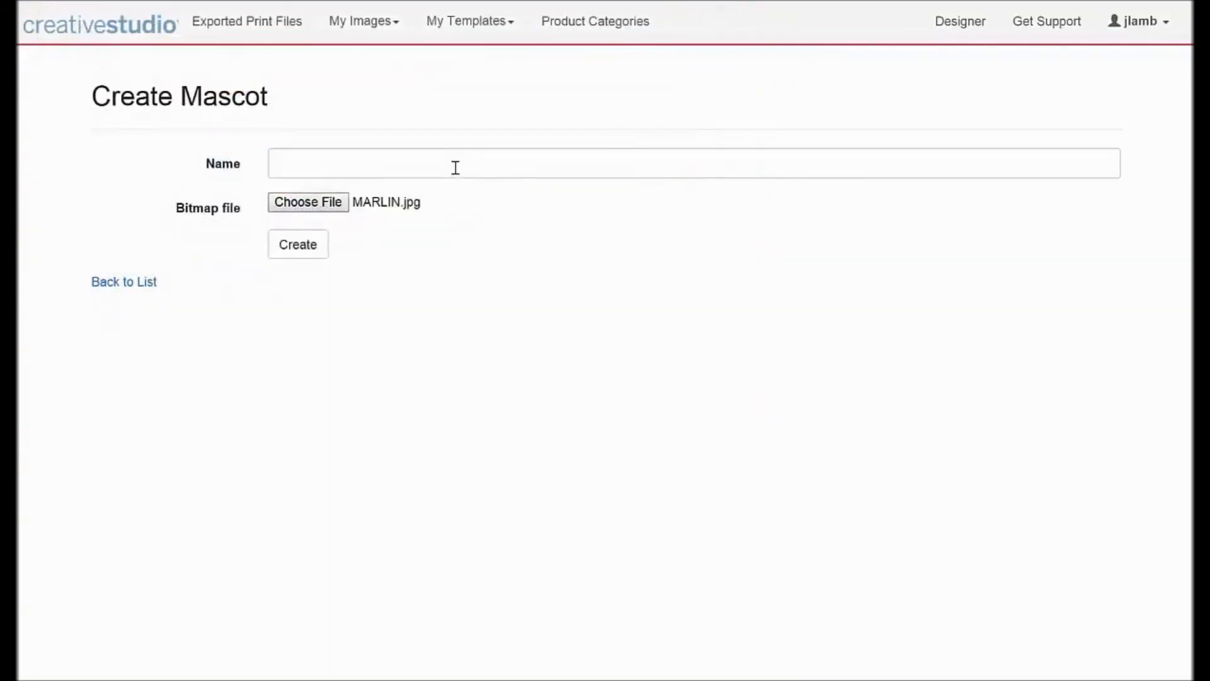
- Name the entry Marlin from the suggestions and create it
type("M")
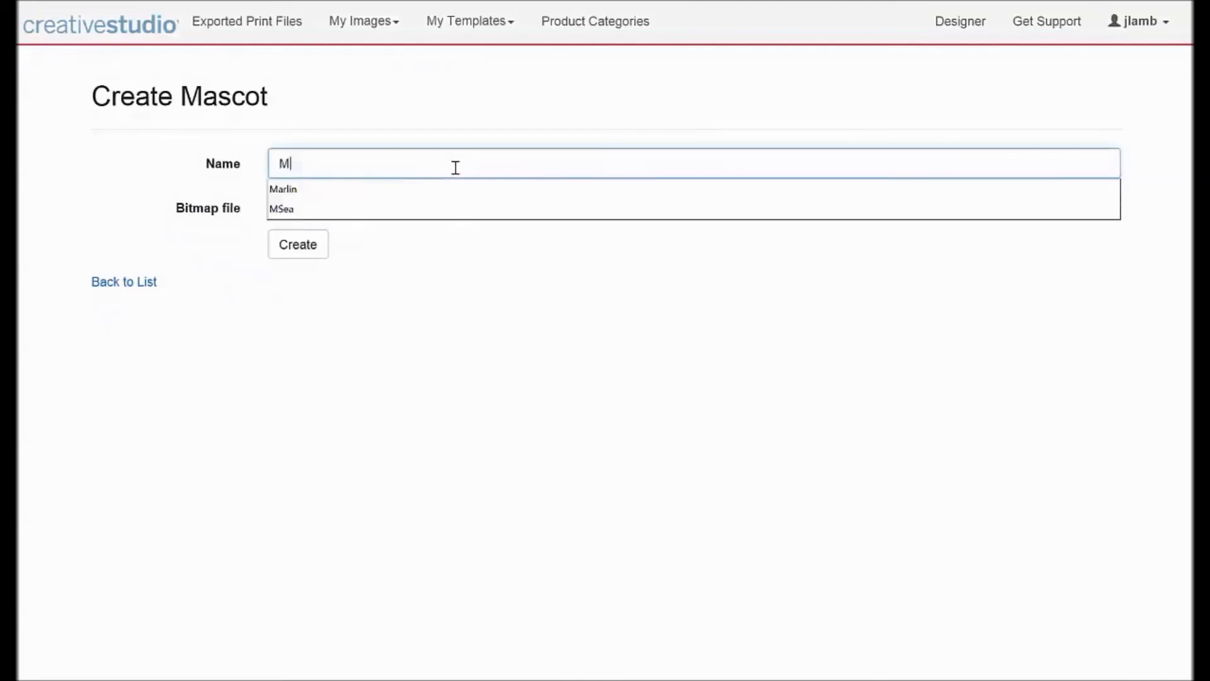
left_click(284, 189)
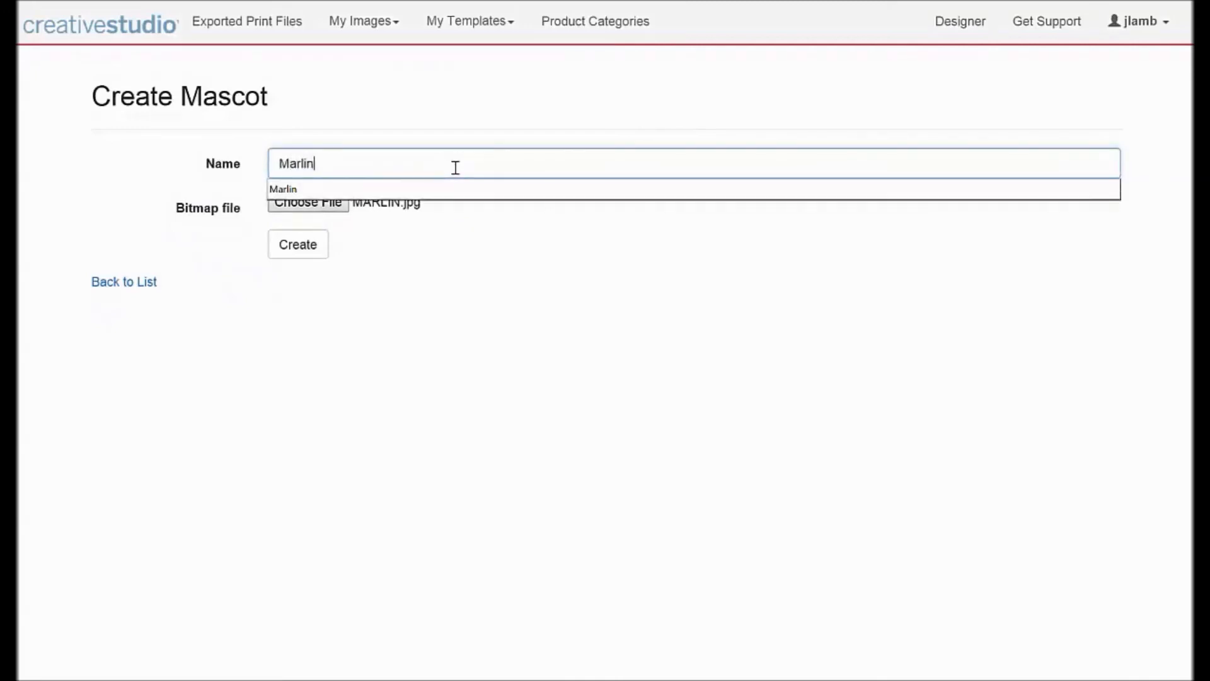
mouse_move(415, 266)
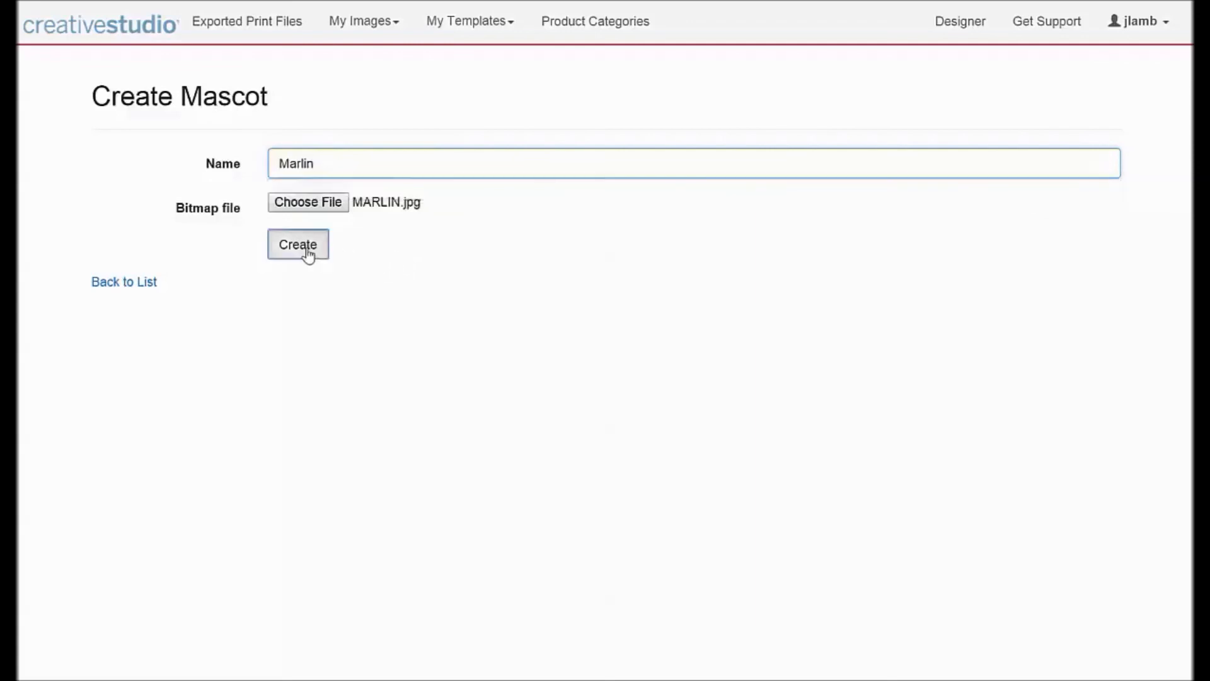
left_click(298, 244)
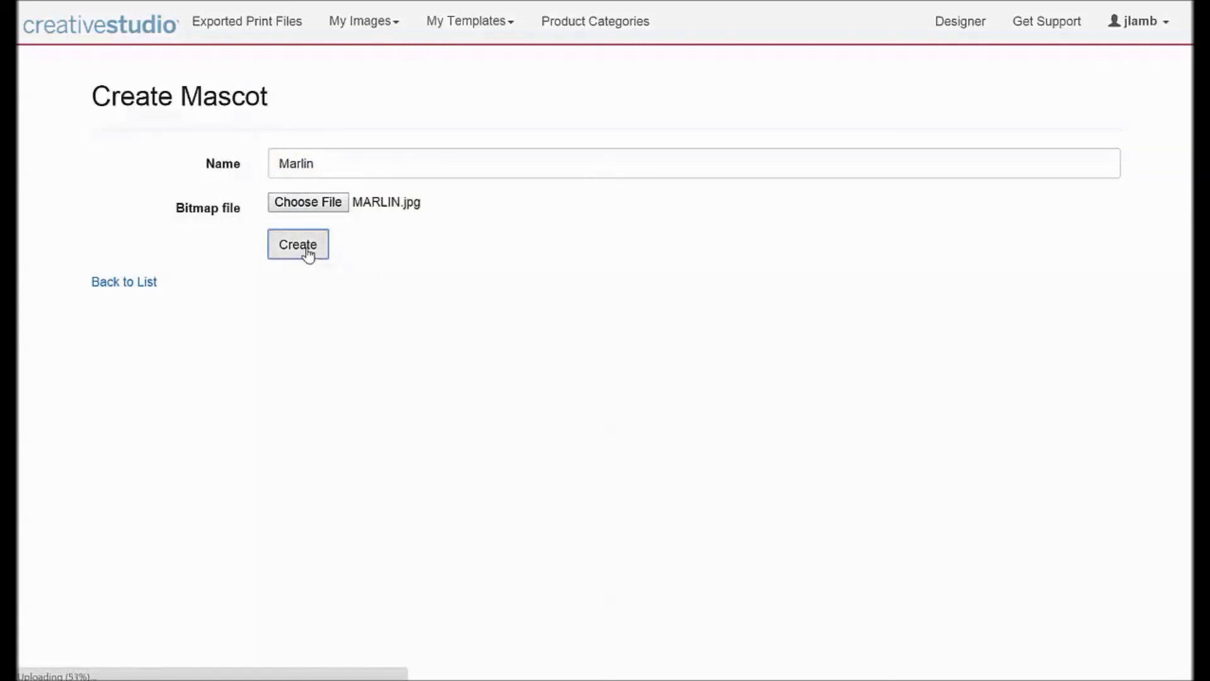
left_click(298, 245)
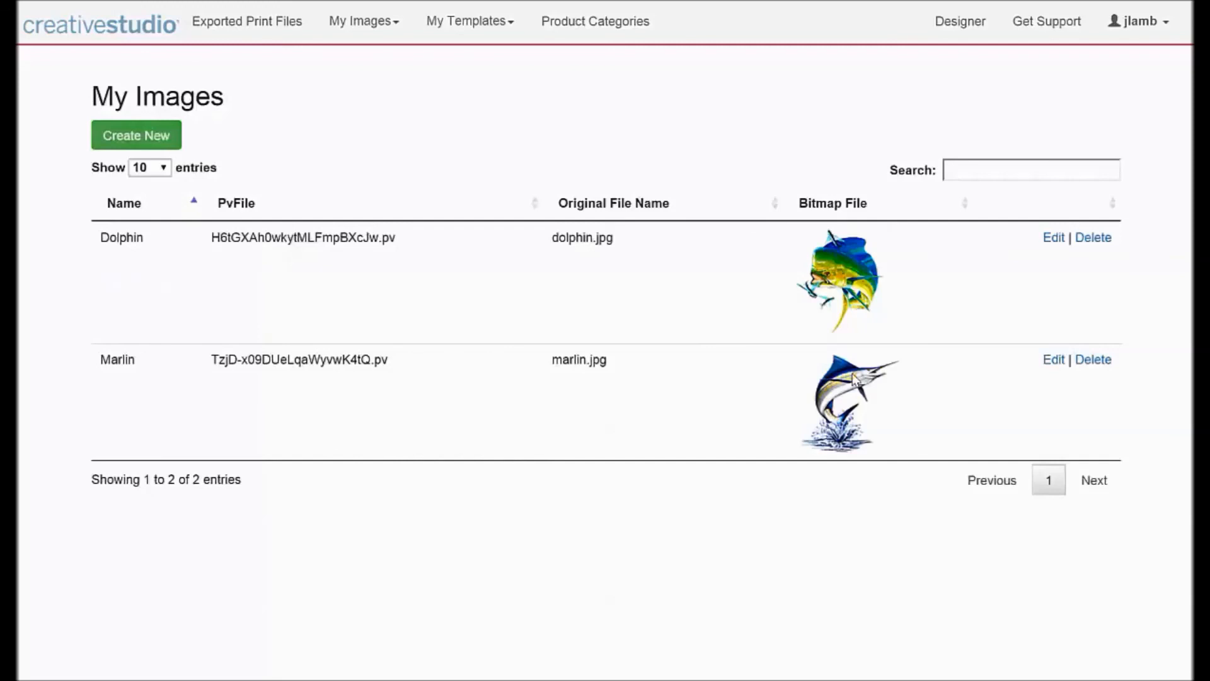